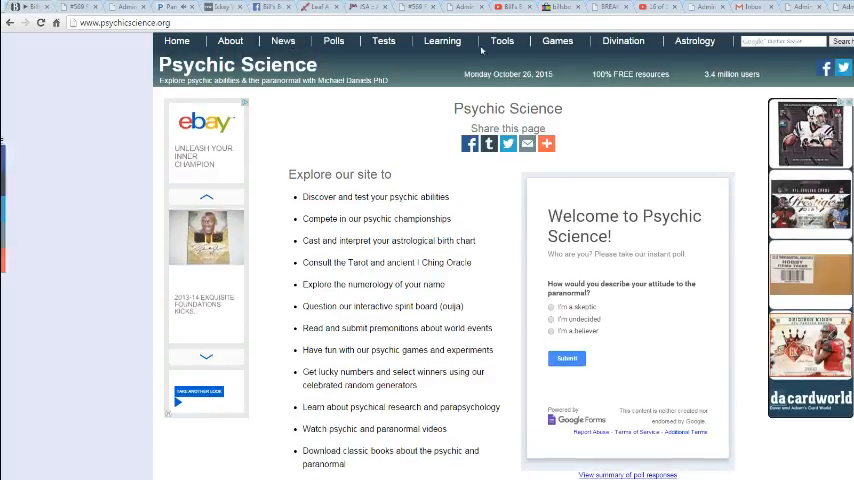
Open Random Lists from the Tools > Random Generators menu
left_click(501, 41)
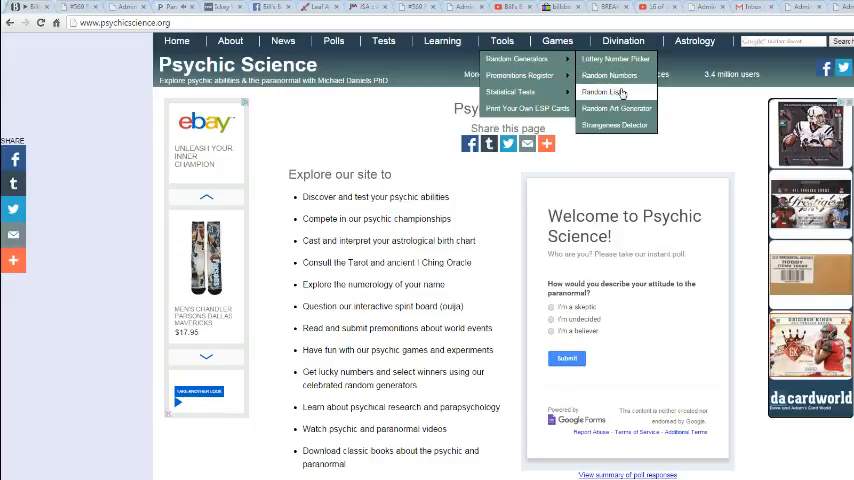
left_click(608, 91)
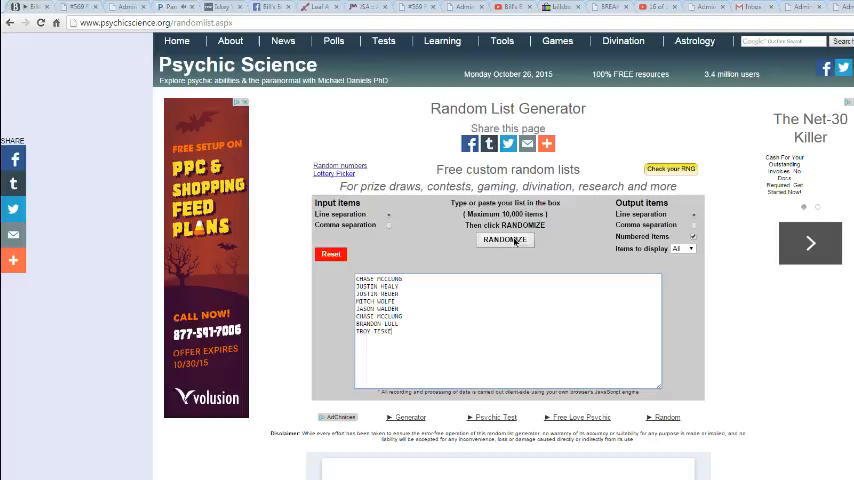
Randomize the eight-name list five times, producing a new numbered order each time
left_click(505, 239)
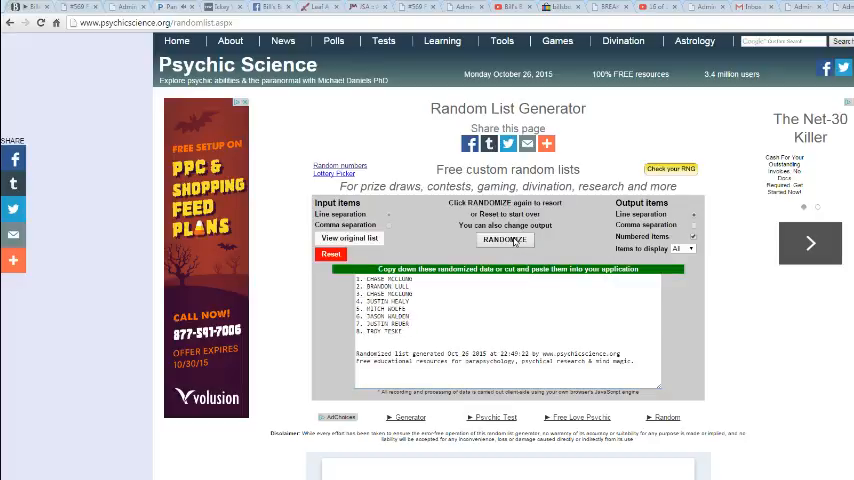
left_click(504, 239)
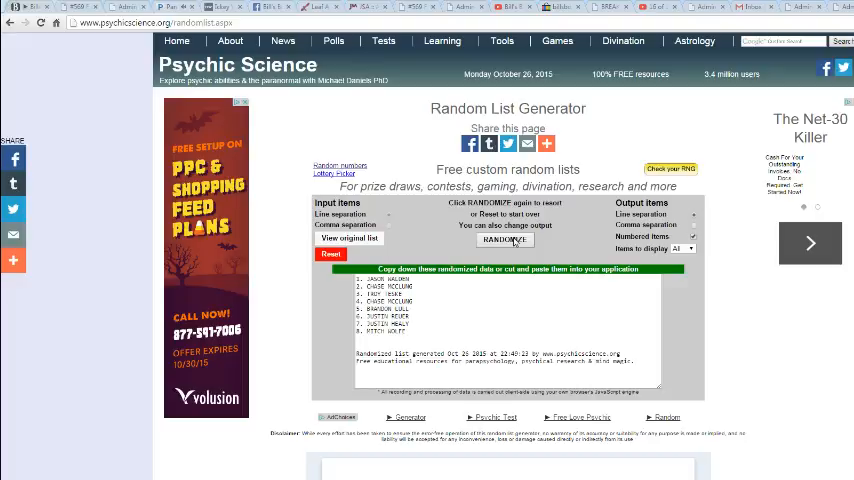
left_click(504, 240)
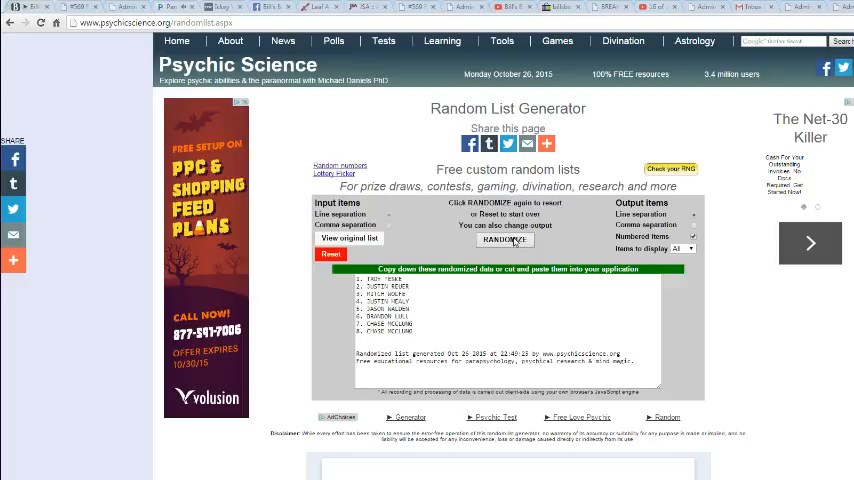
left_click(504, 239)
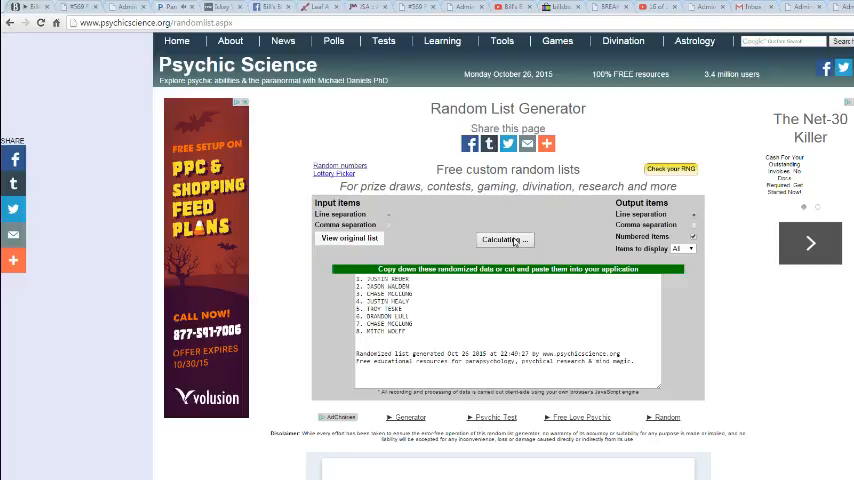
left_click(504, 239)
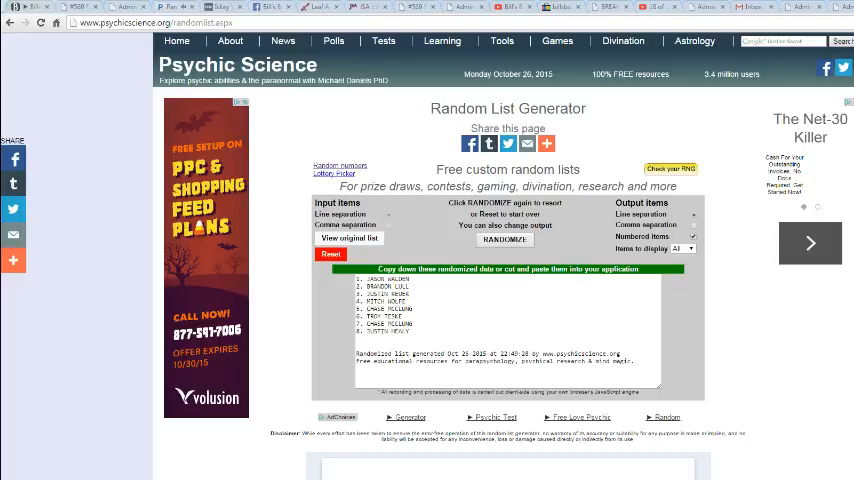